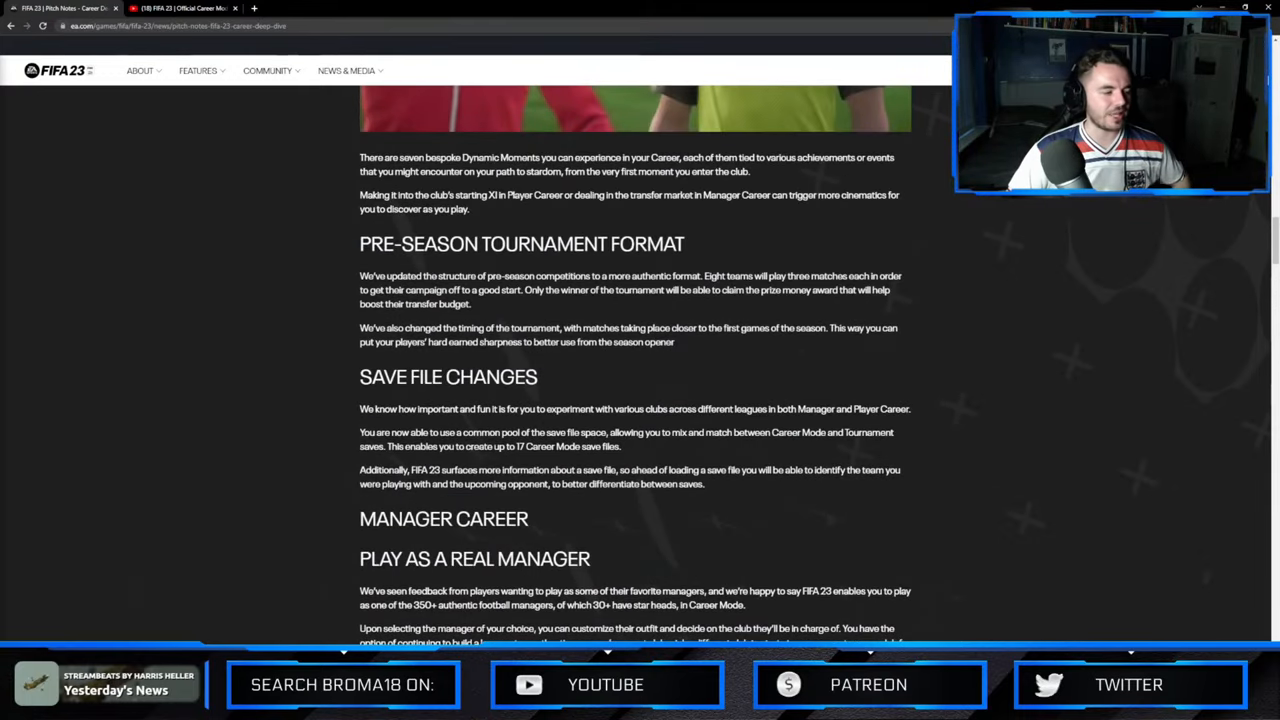
Scroll down past Create Your Club Improvements to the Budget Breakdown heading.
scroll("down", 3)
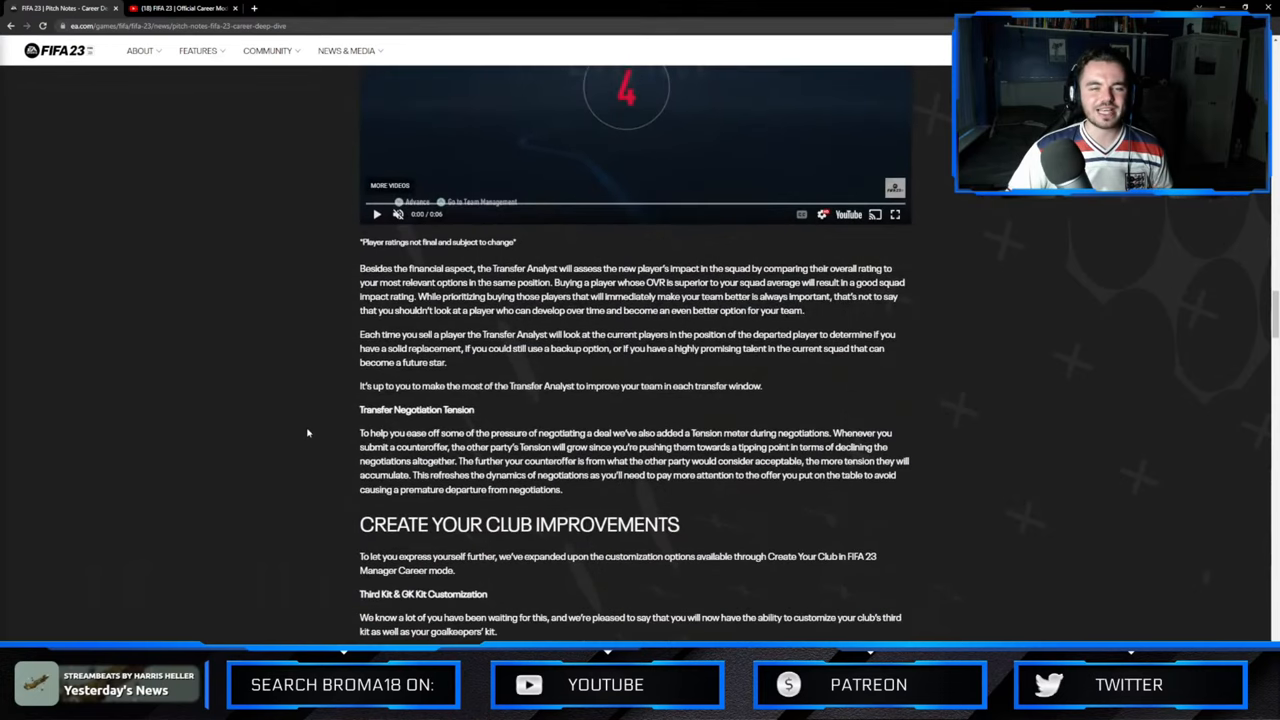
scroll("down", 3)
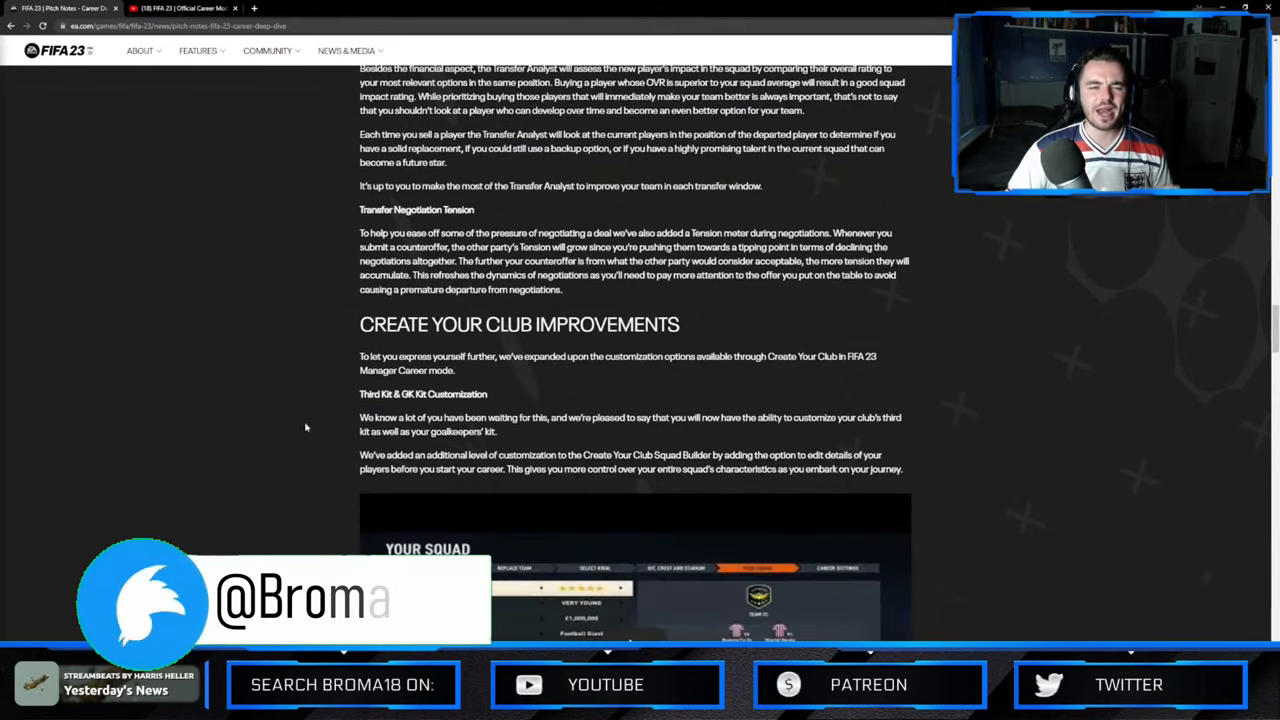
scroll("down", 3)
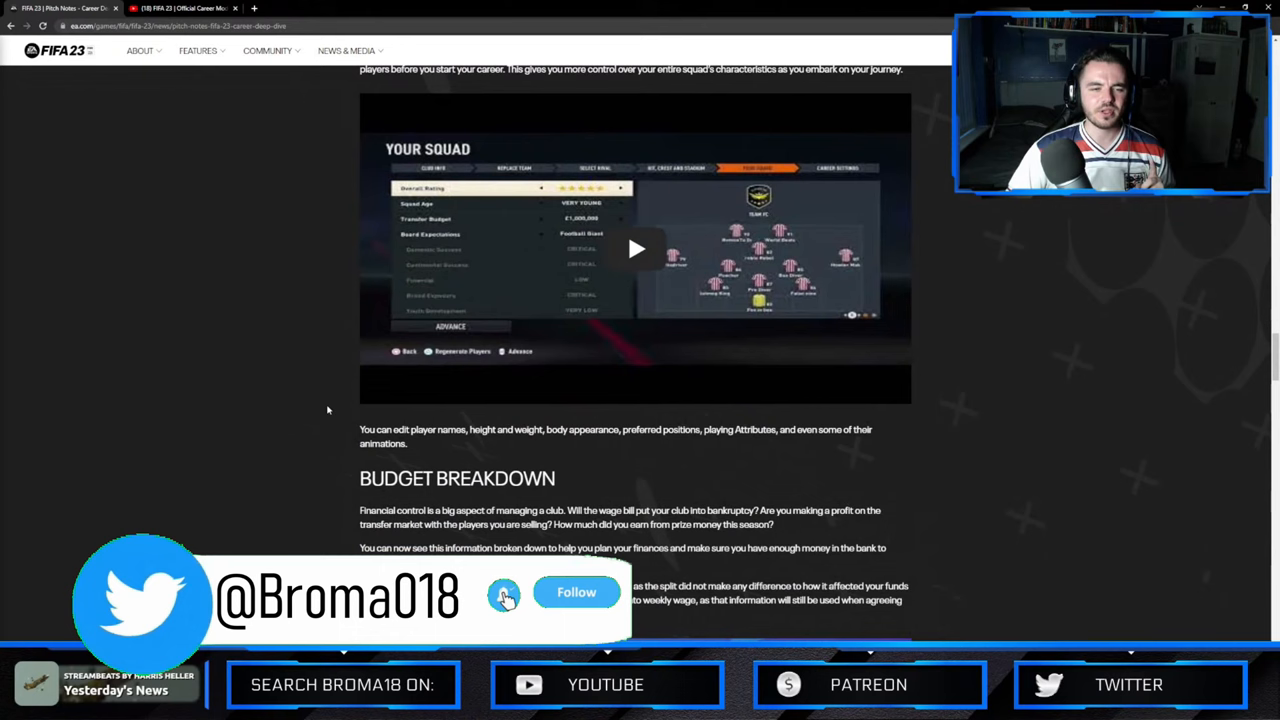
left_click(576, 592)
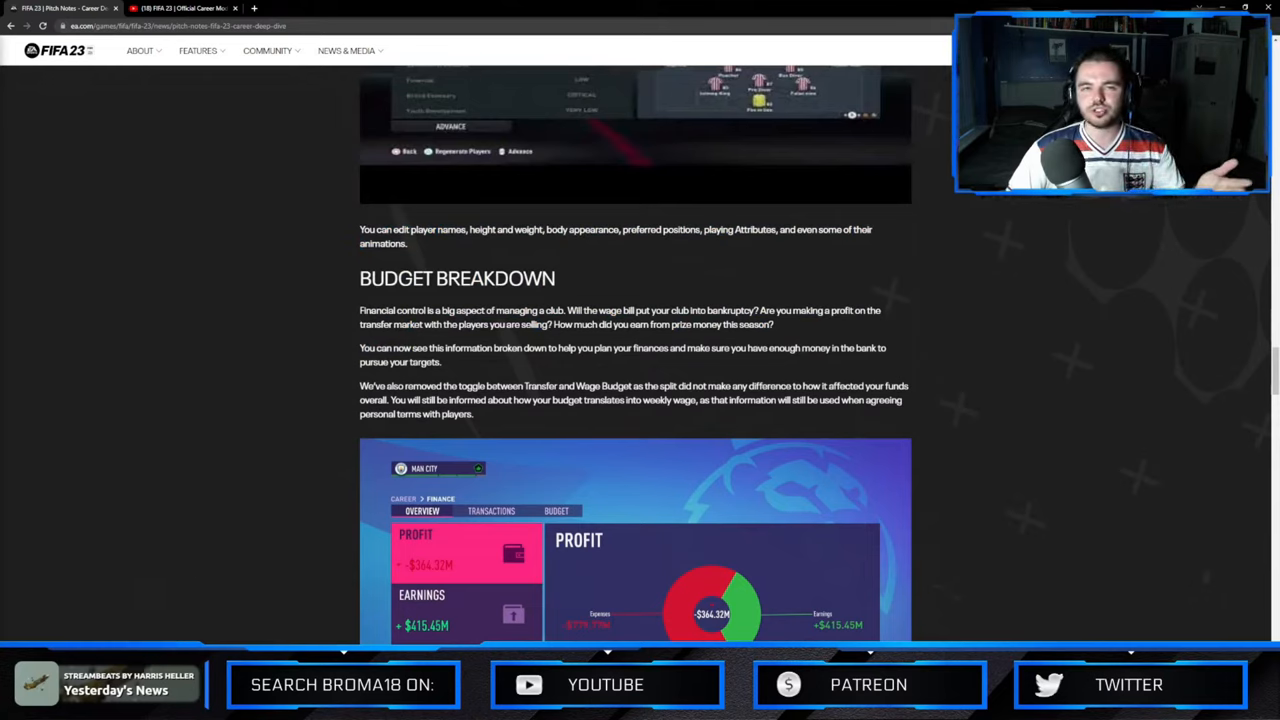
Highlight and clear the budget paragraph sentence about planning your finances, then read on.
left_click_drag(600, 310, 692, 310)
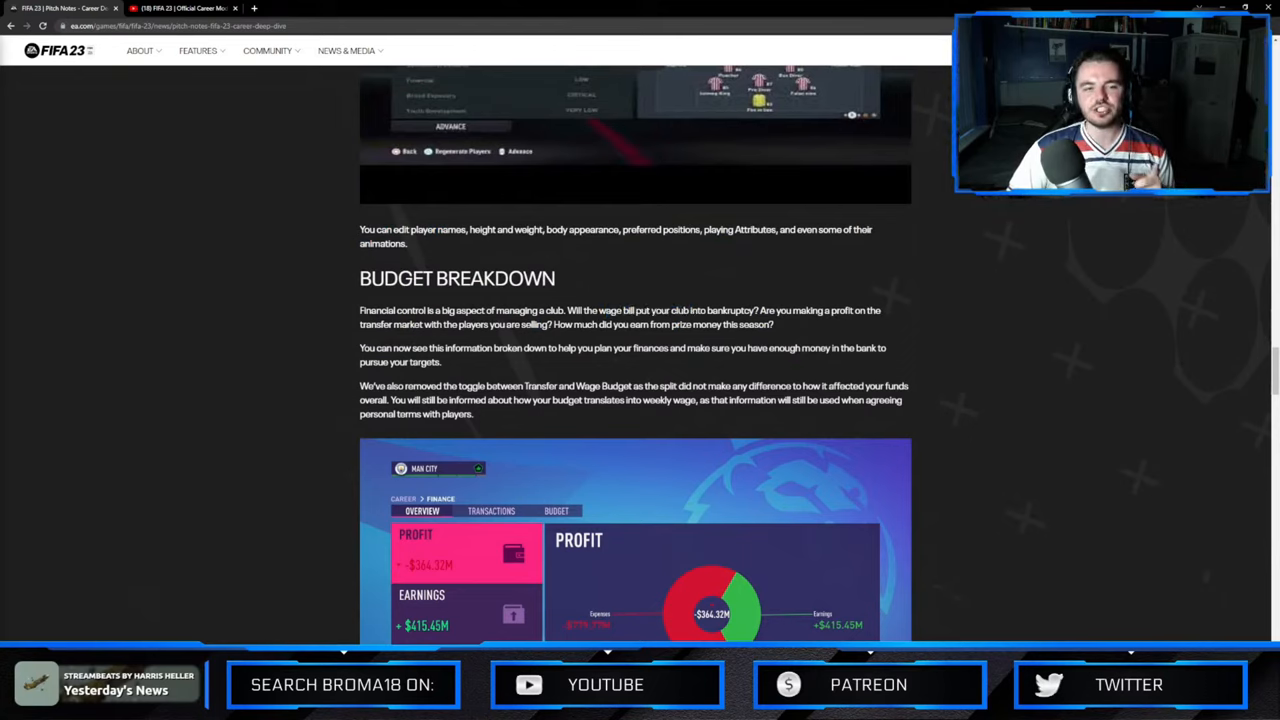
double_click(546, 348)
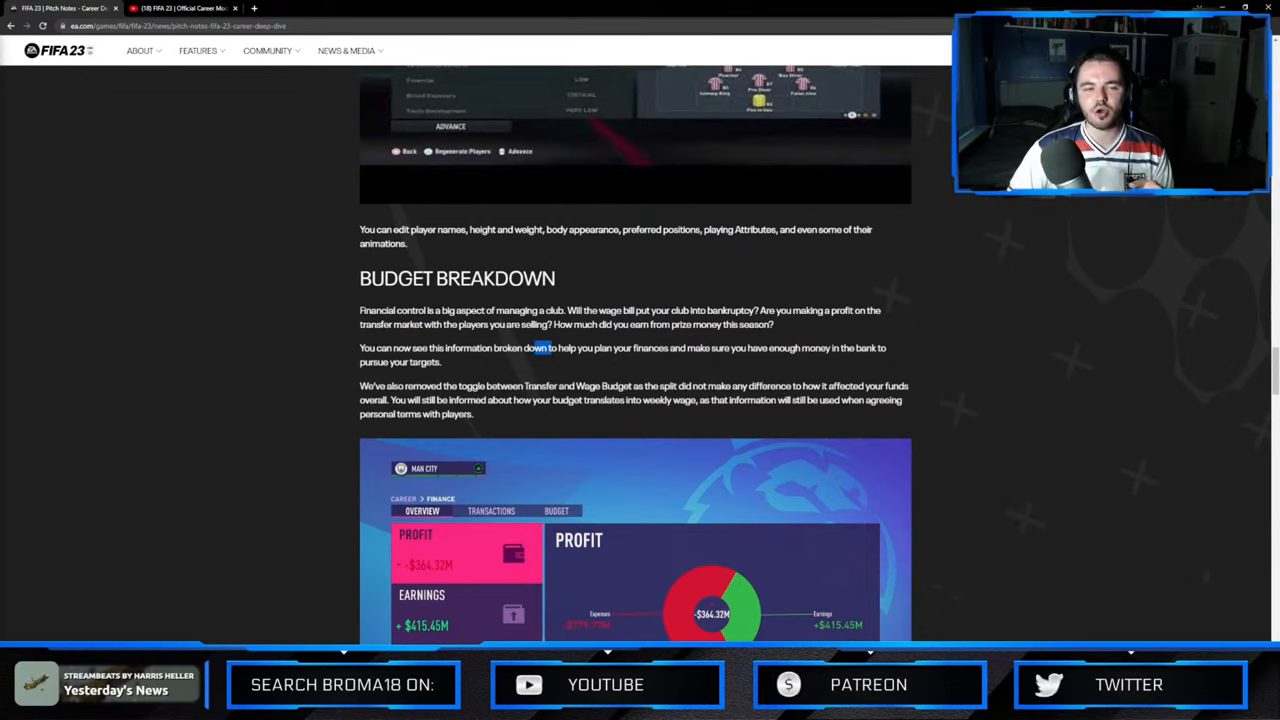
left_click_drag(548, 348, 748, 348)
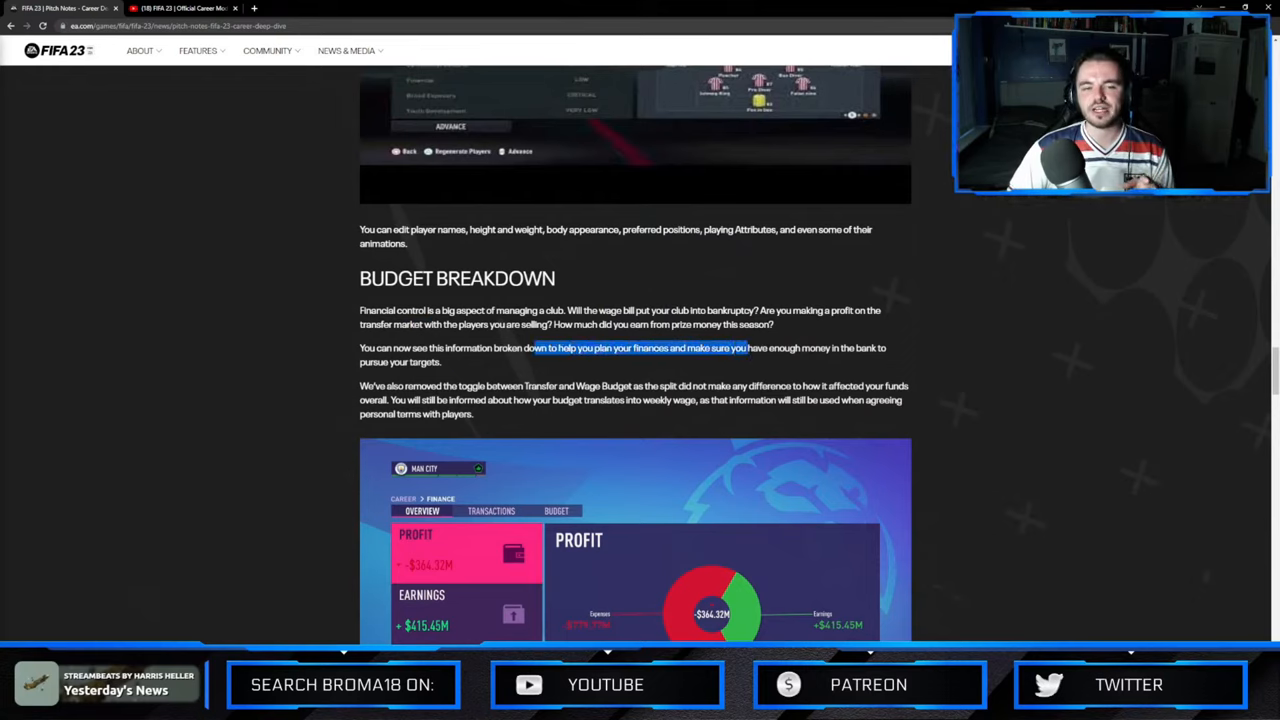
left_click(496, 362)
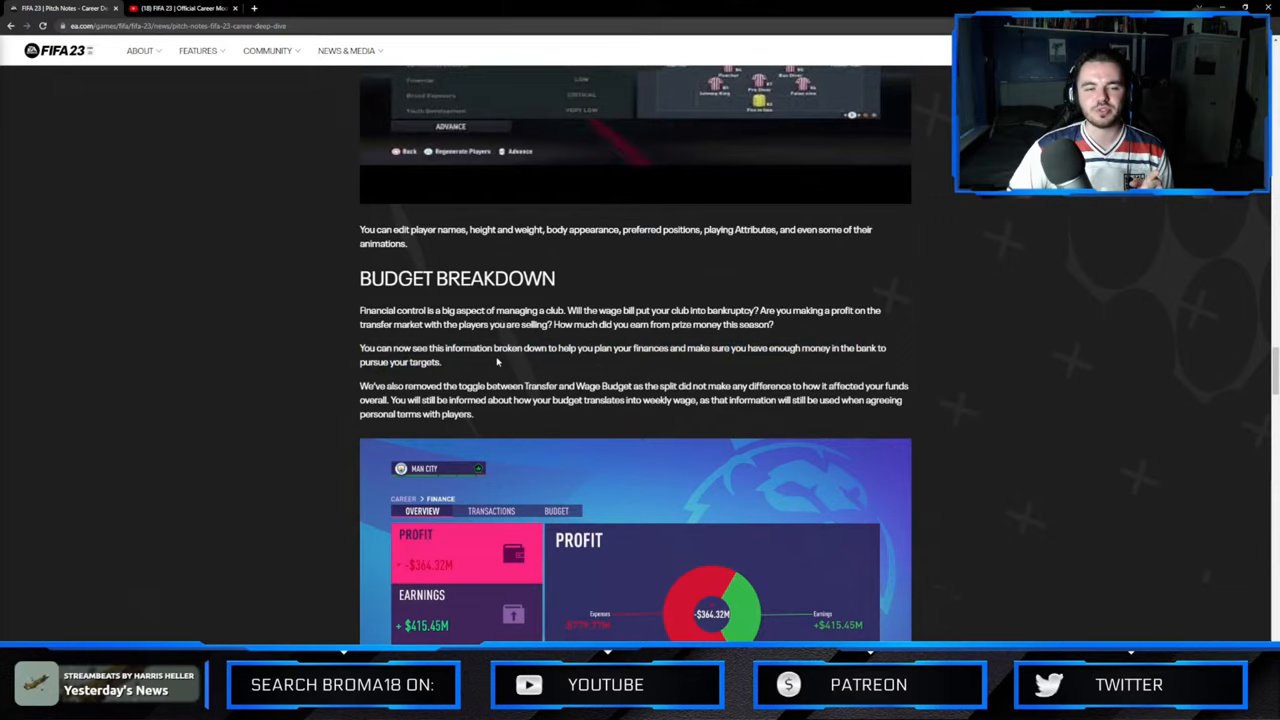
scroll("down", 3)
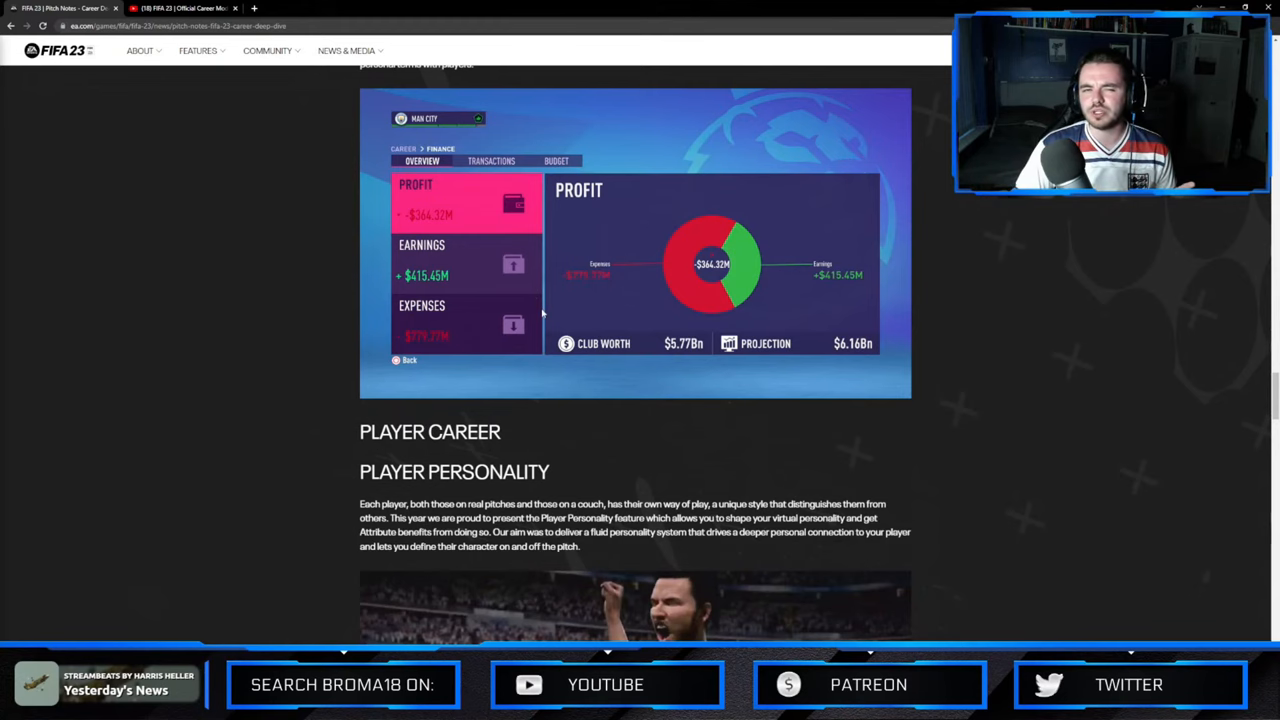
Scroll past the finance screenshot to the Player Career and Player Personality headings.
scroll("down", 3)
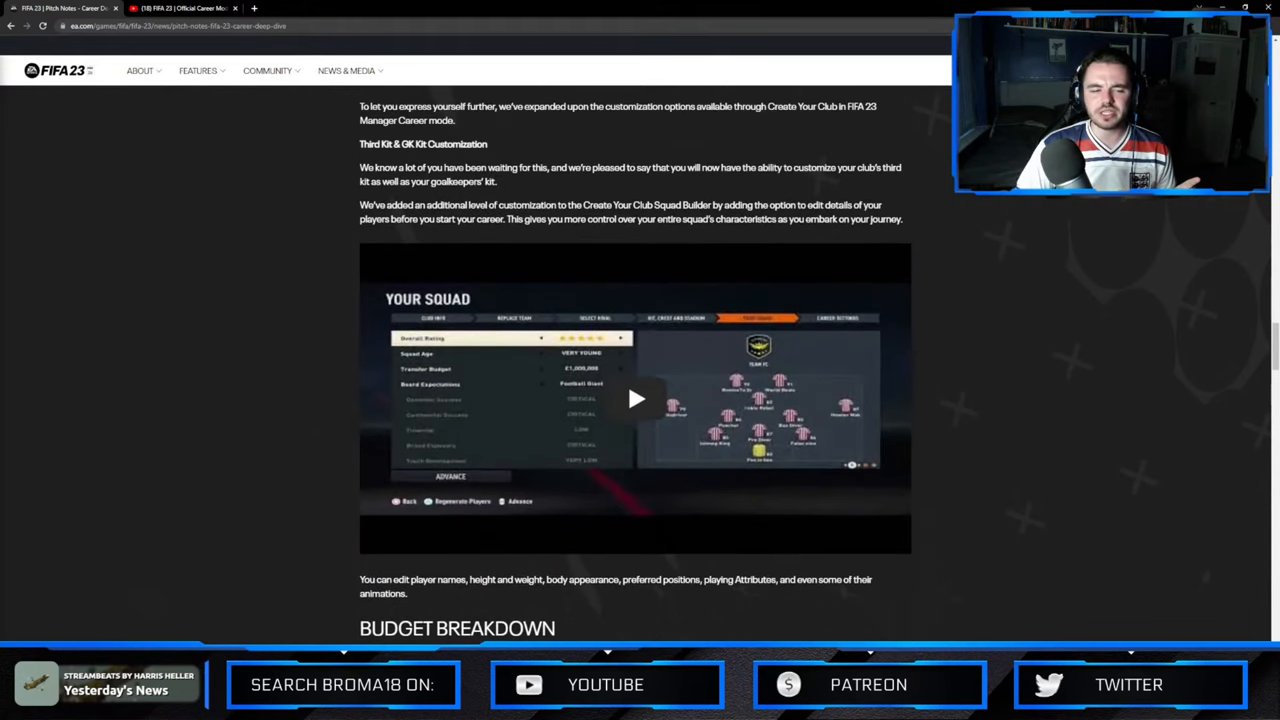
scroll("down", 3)
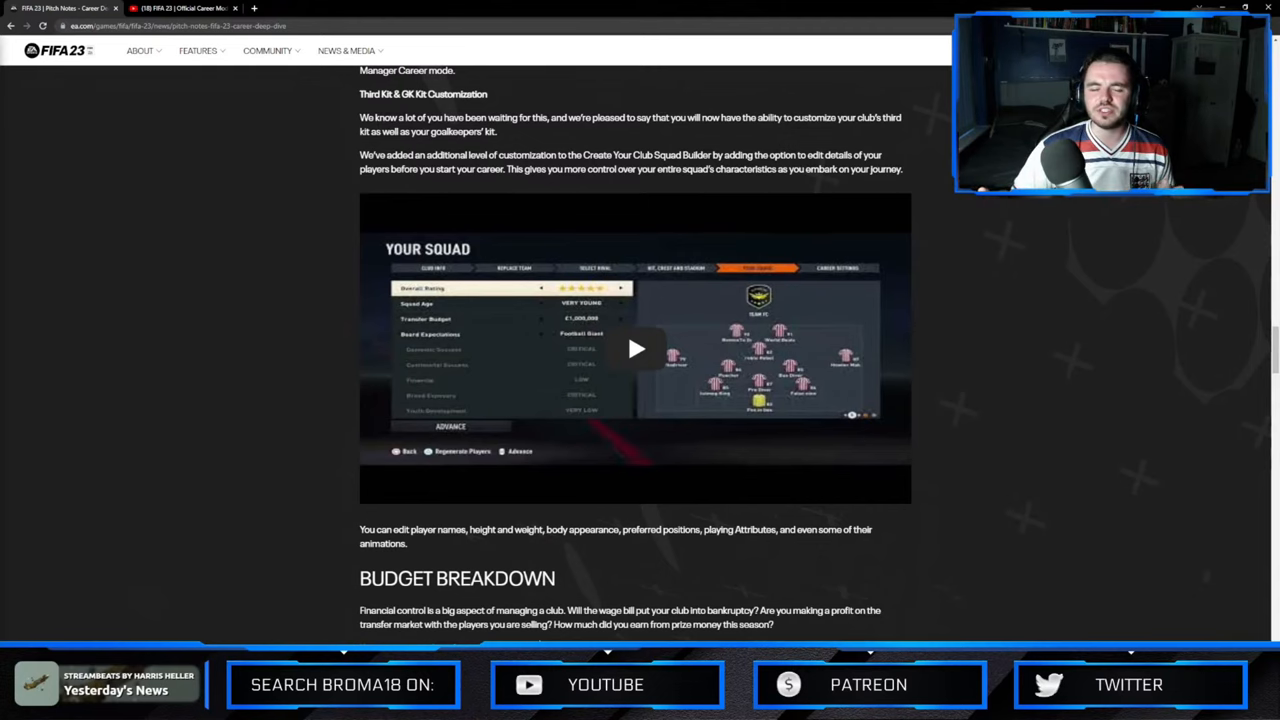
scroll("down", 3)
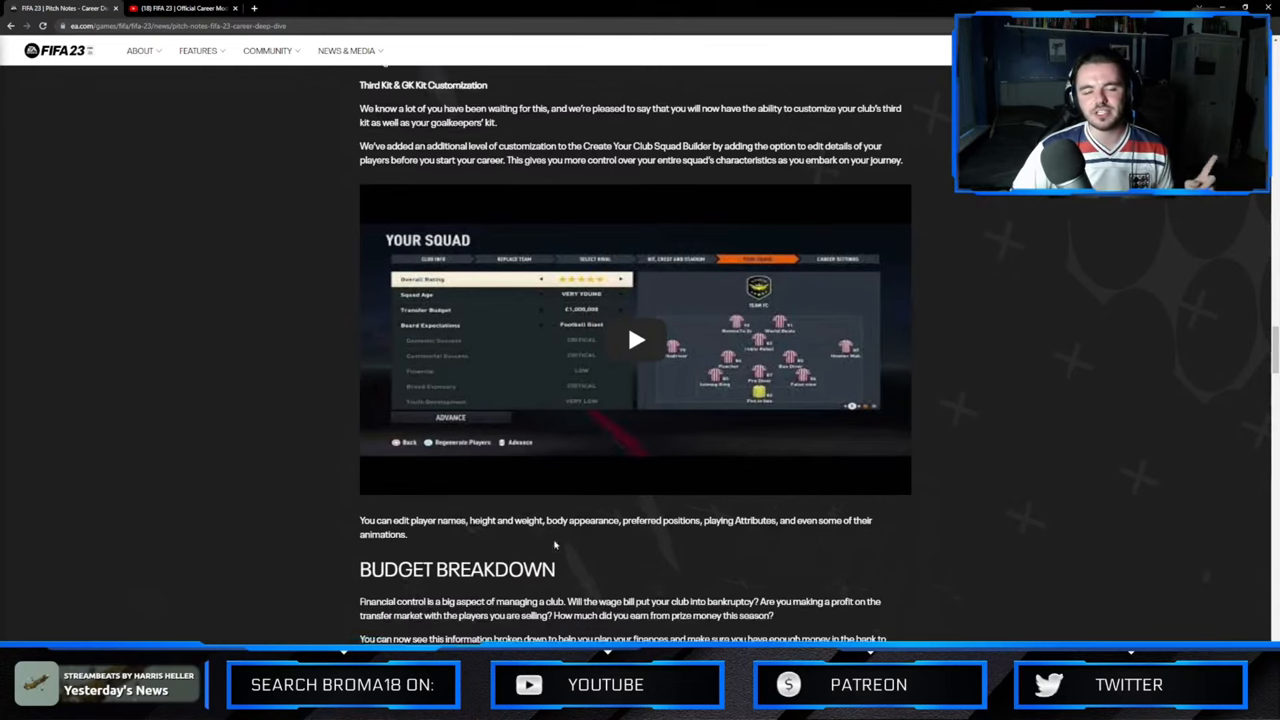
scroll("down", 3)
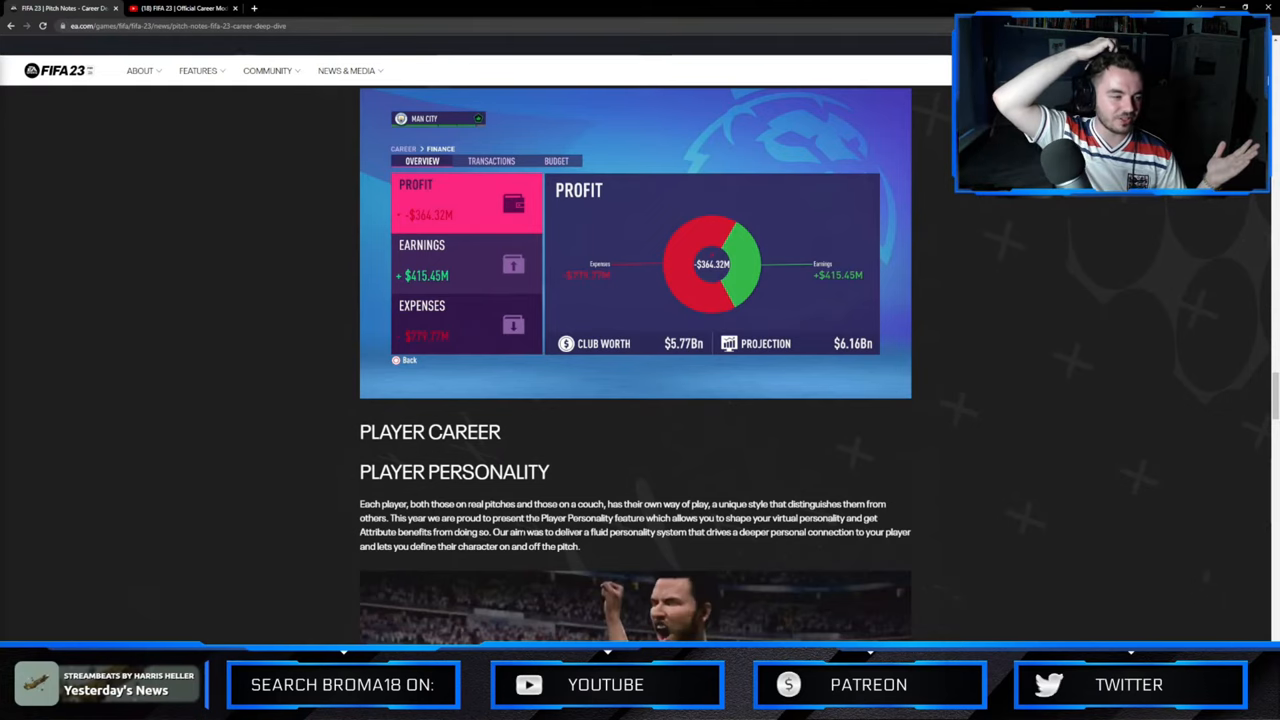
Scroll up to Budget Breakdown and highlight the Transfer and Wage Budget sentence.
scroll("up", 3)
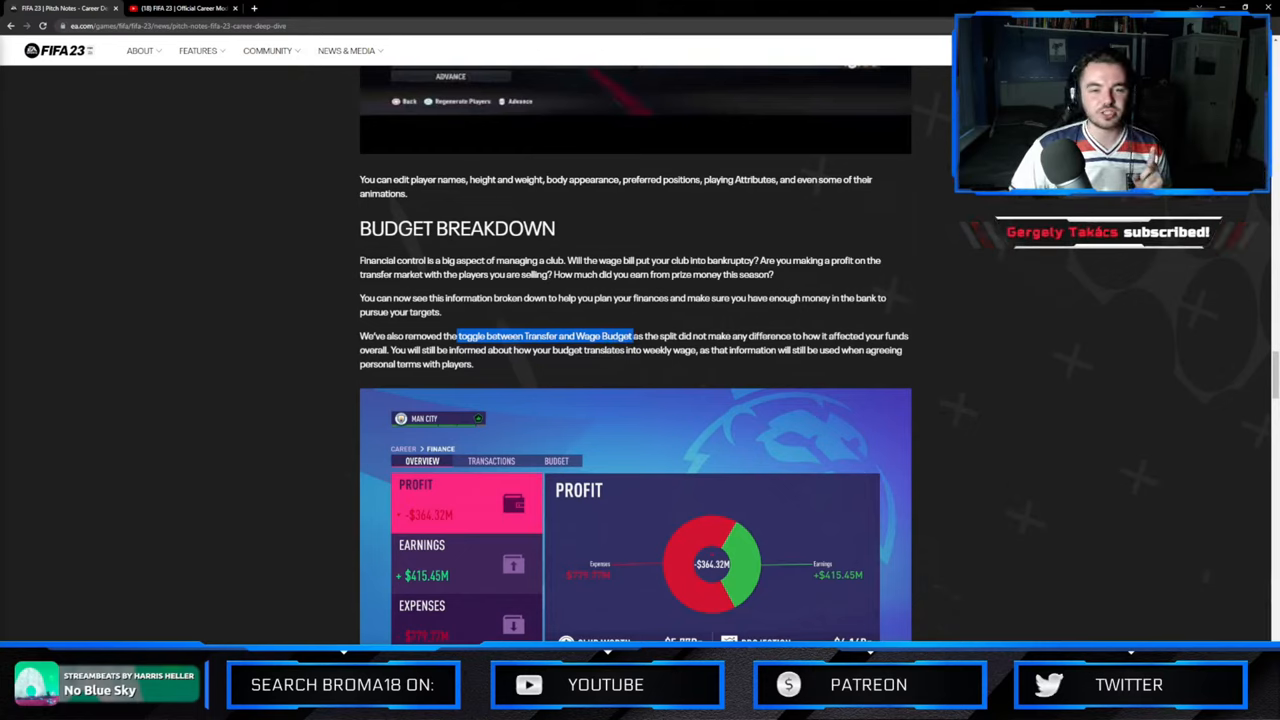
left_click_drag(630, 336, 820, 336)
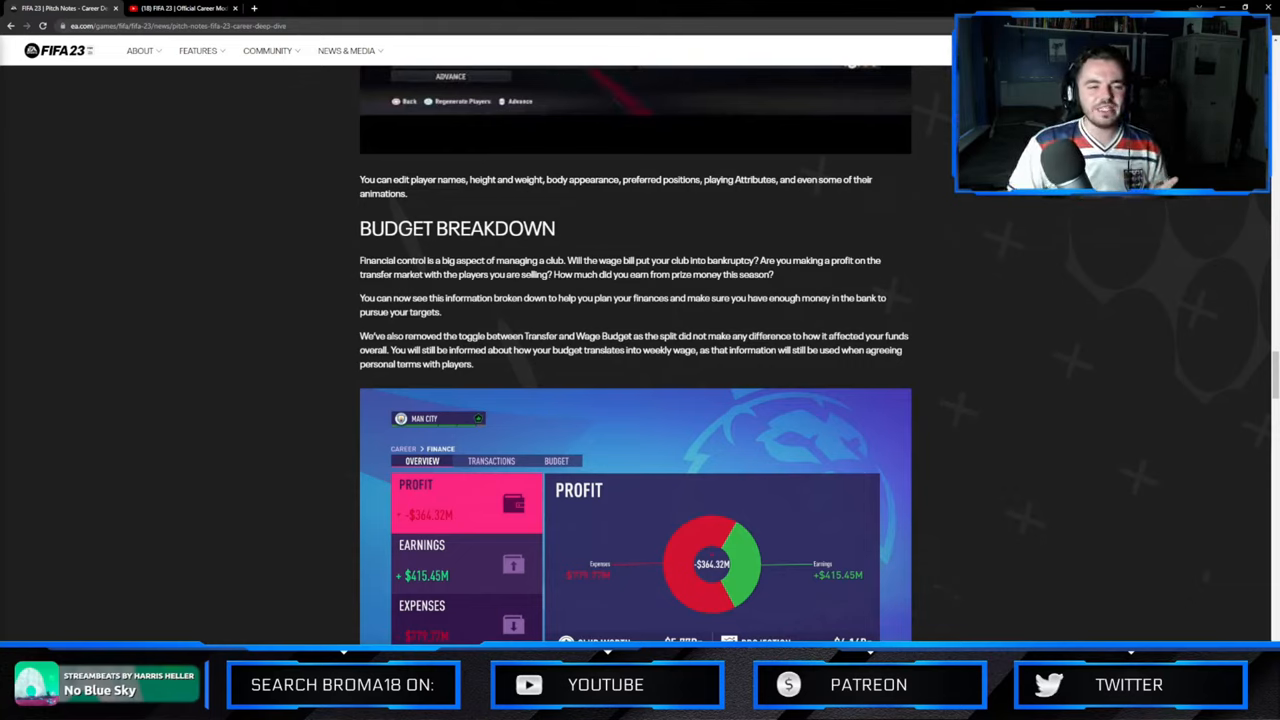
mouse_move(640, 376)
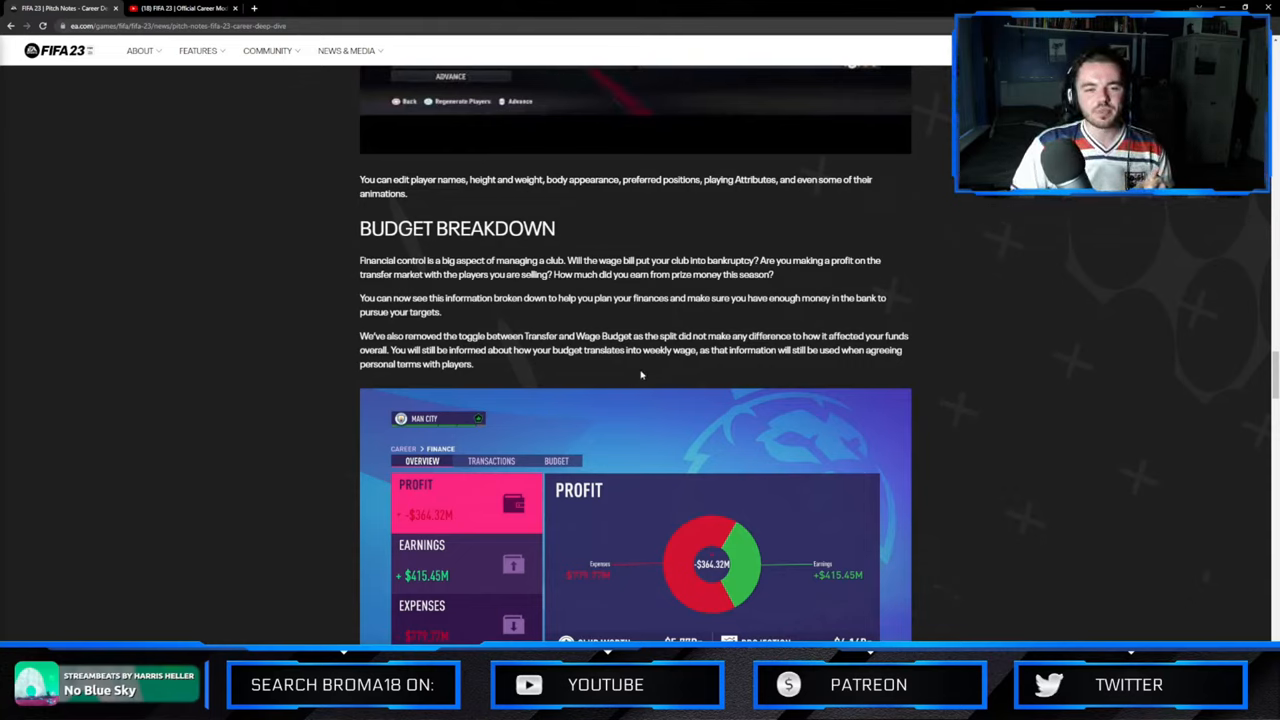
mouse_move(484, 366)
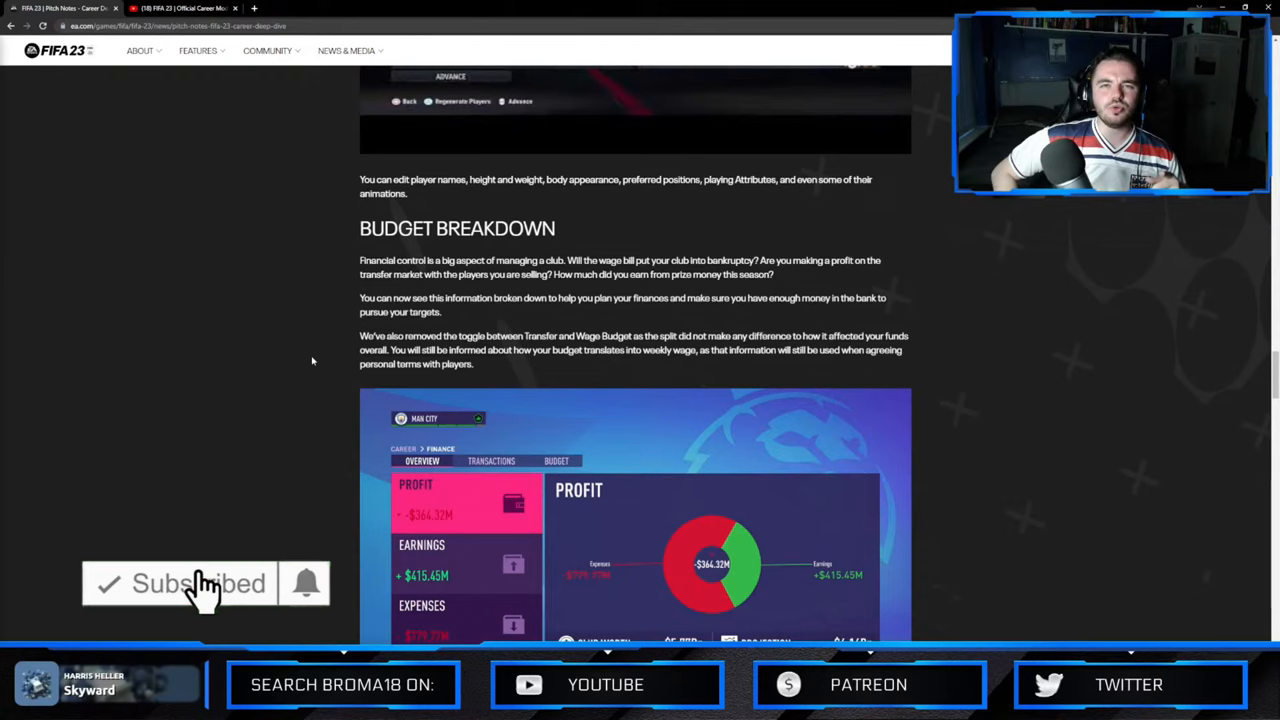
mouse_move(308, 590)
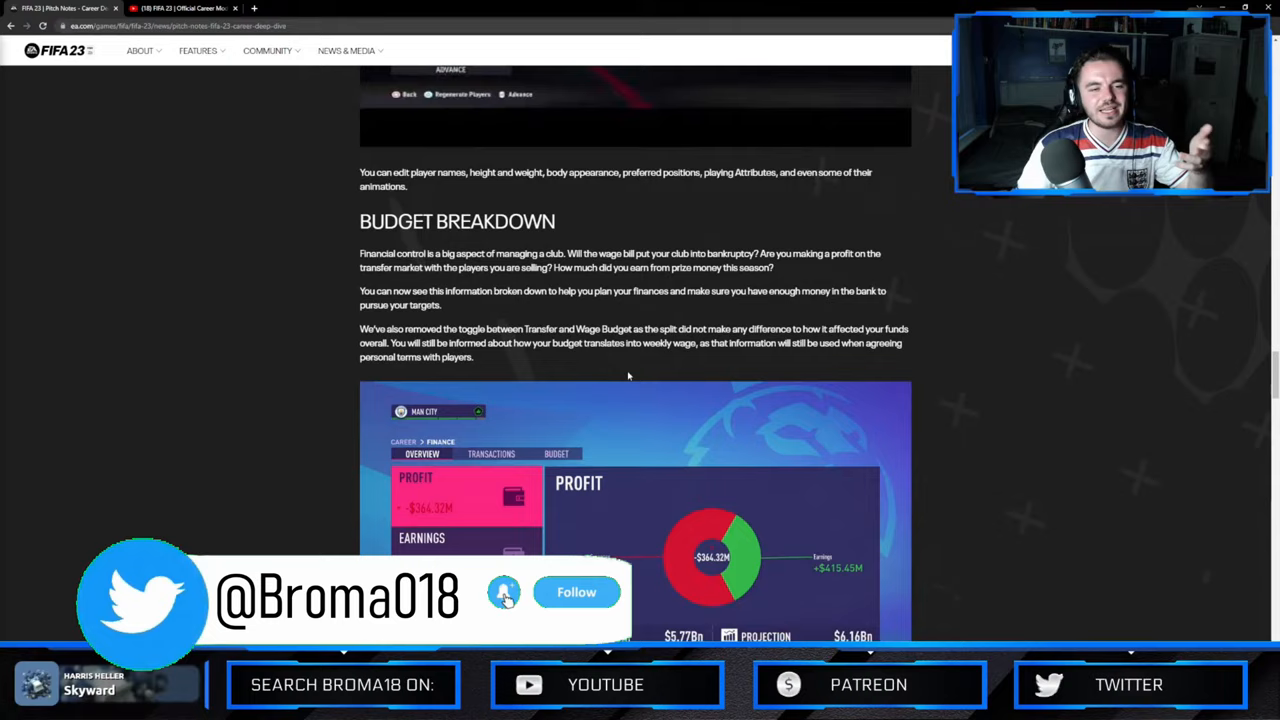
Nudge the page down to Player Career and back up to the Budget Breakdown finance screenshot.
left_click(576, 592)
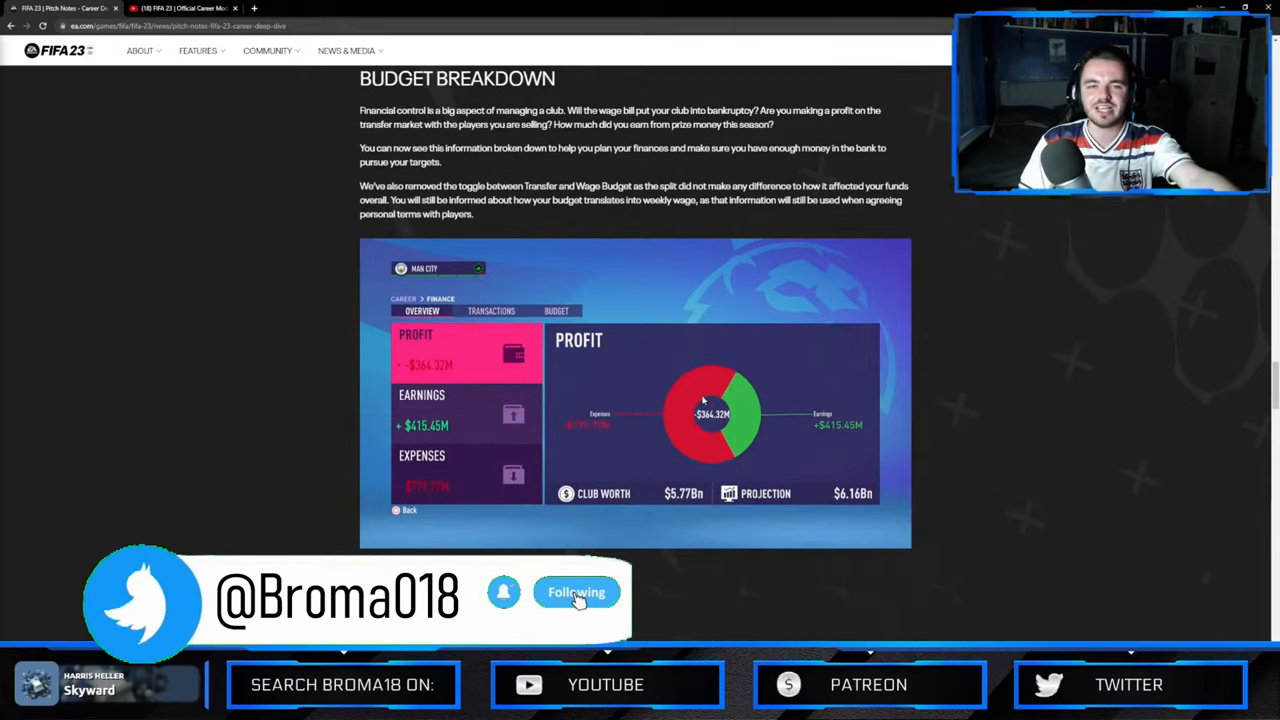
scroll("down", 3)
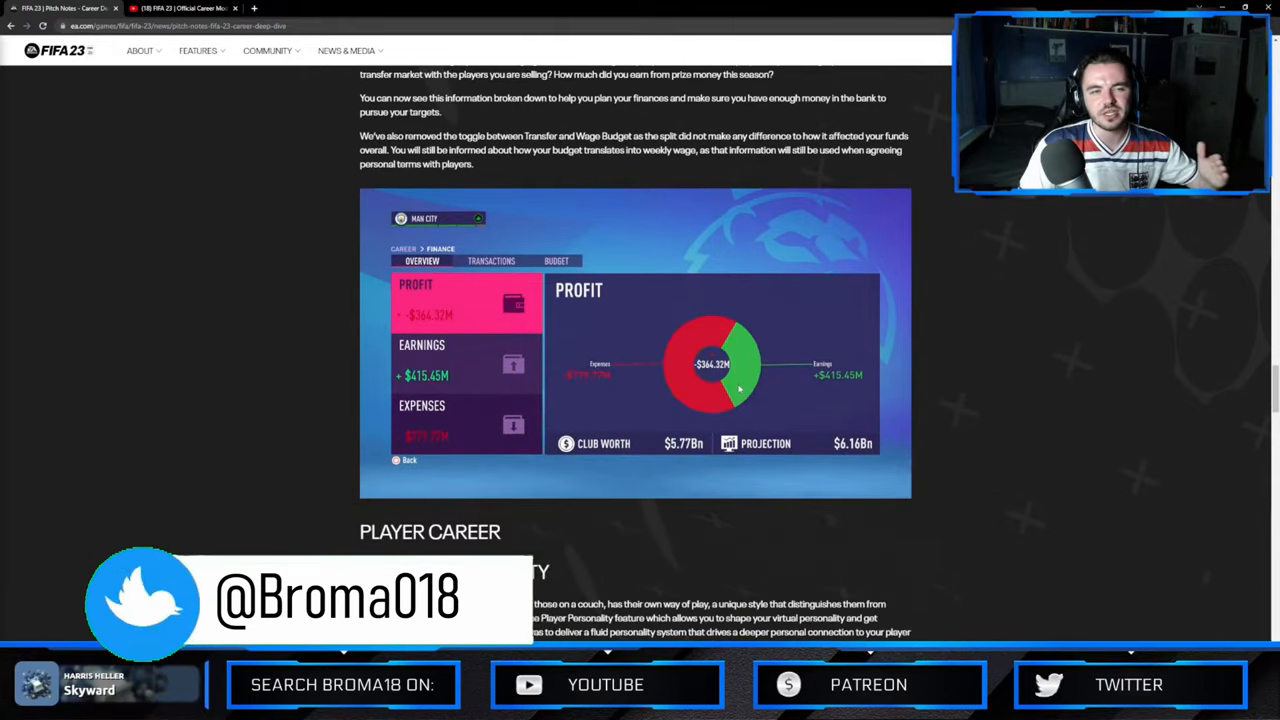
scroll("up", 3)
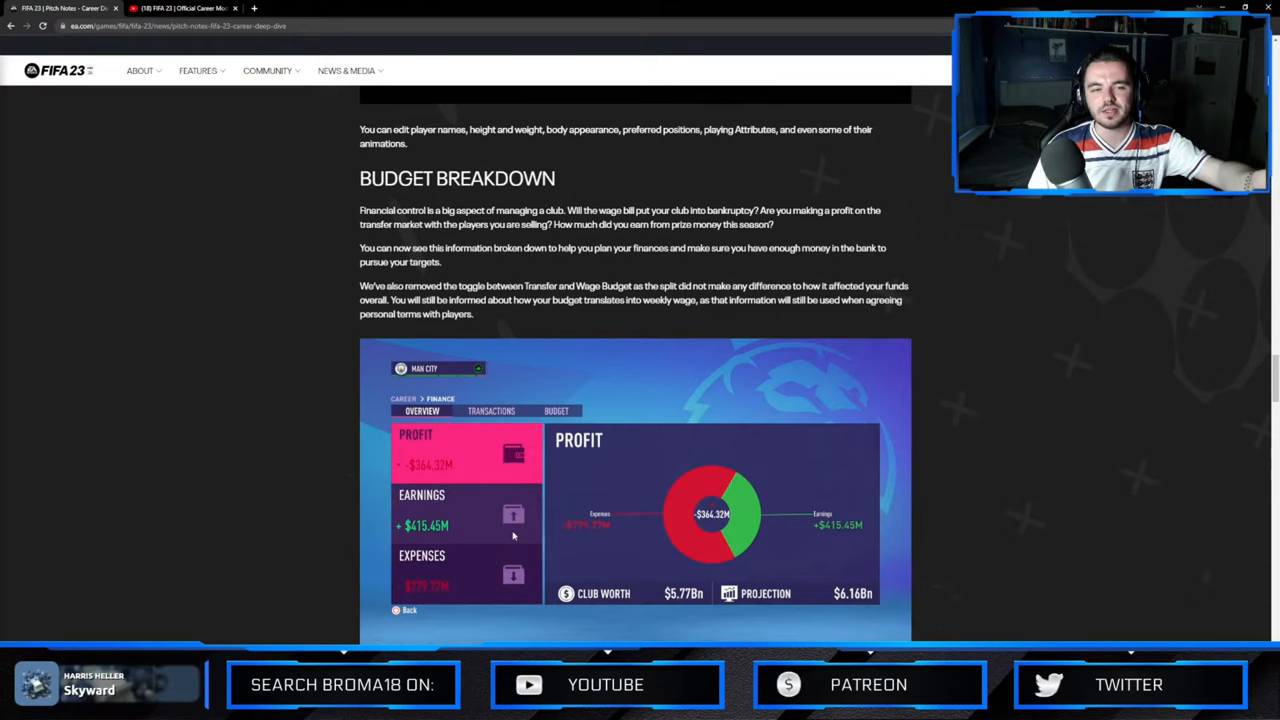
scroll("down", 3)
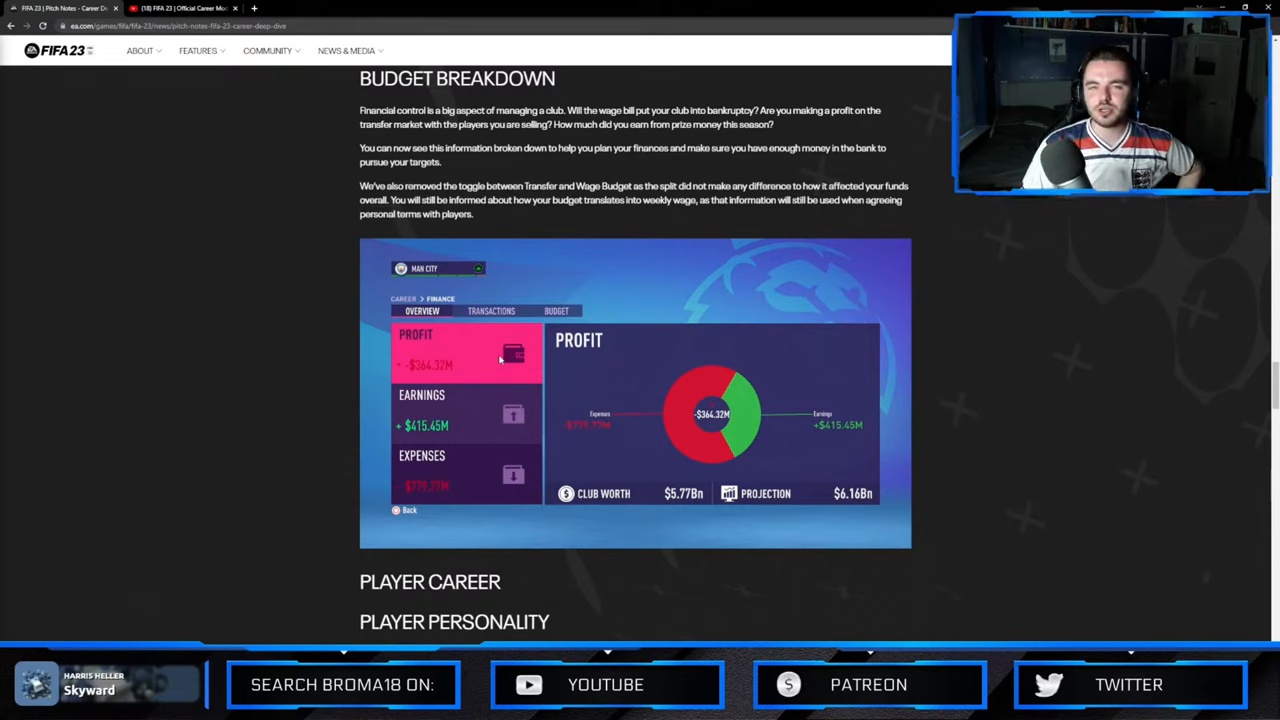
mouse_move(690, 284)
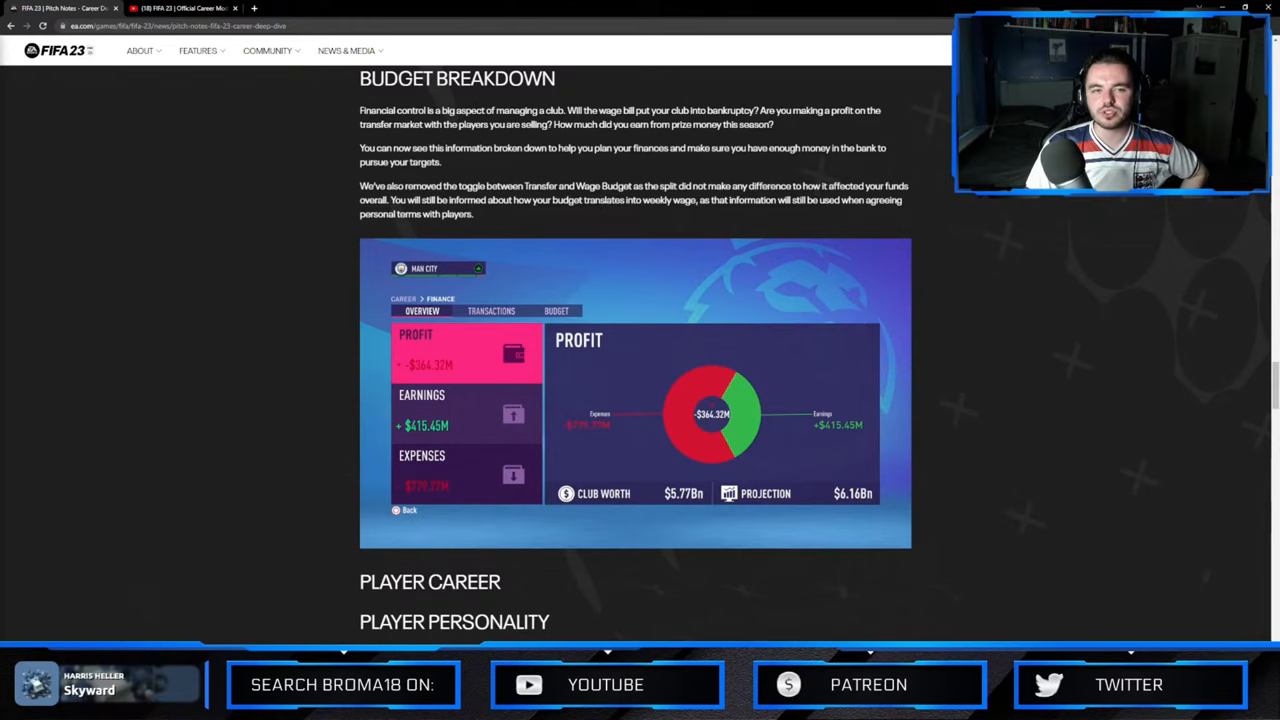
left_click_drag(552, 200, 614, 200)
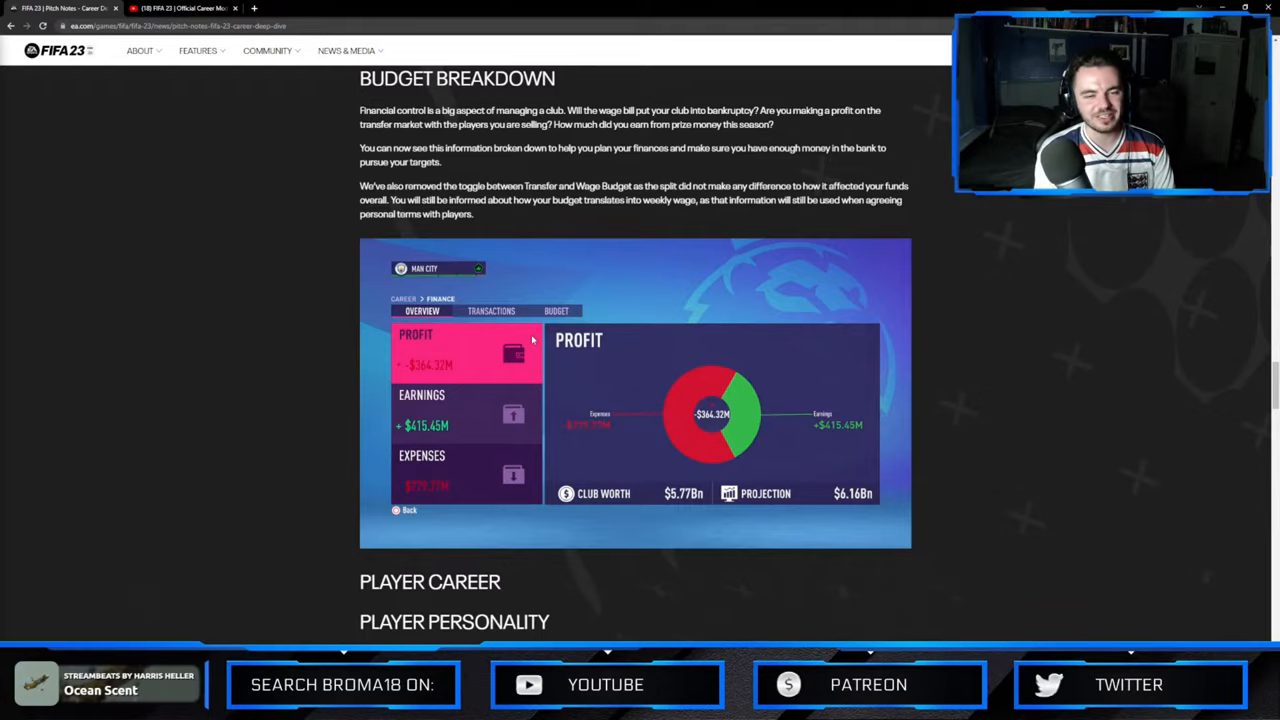
scroll("down", 3)
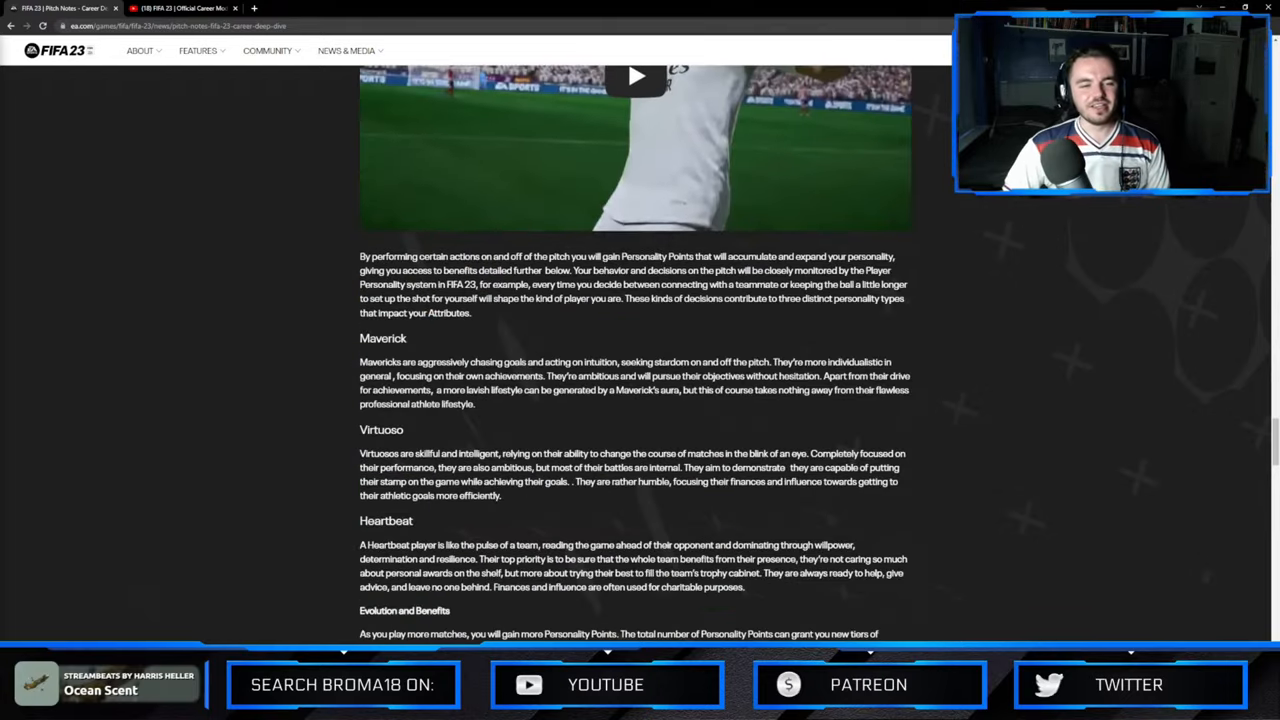
Scroll down through the article past the Save File Changes section.
scroll("down", 3)
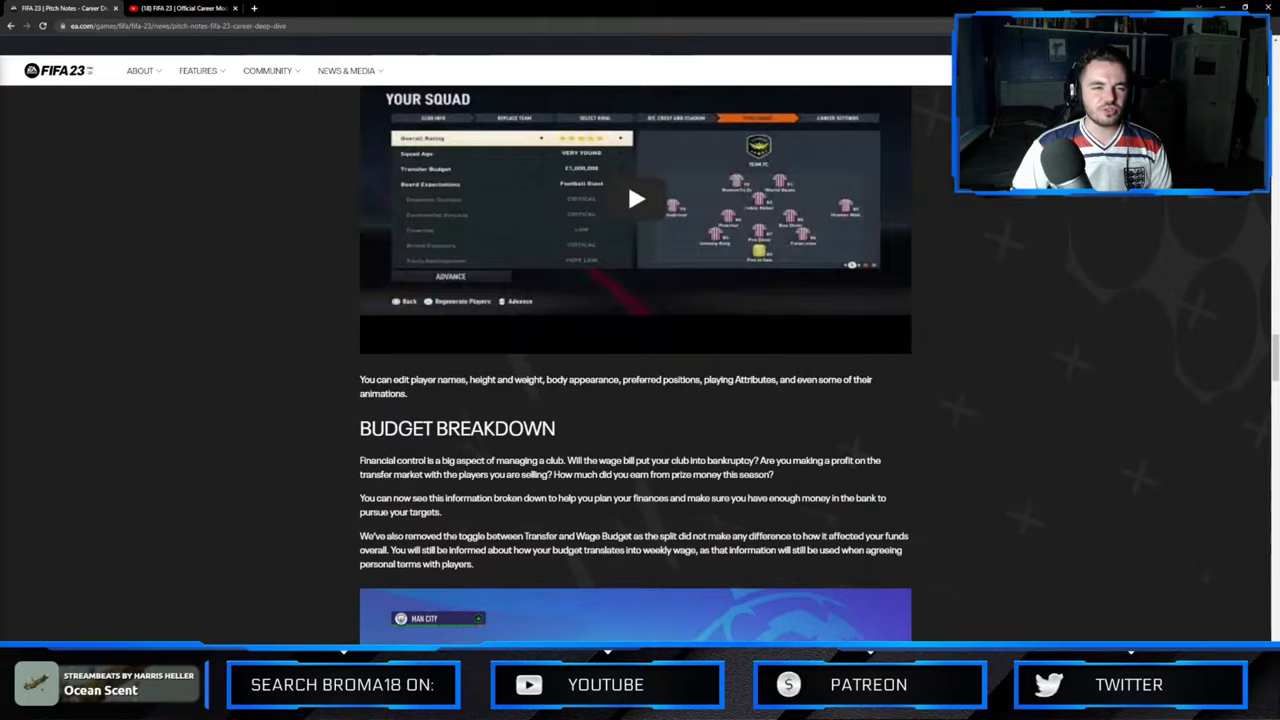
scroll("down", 3)
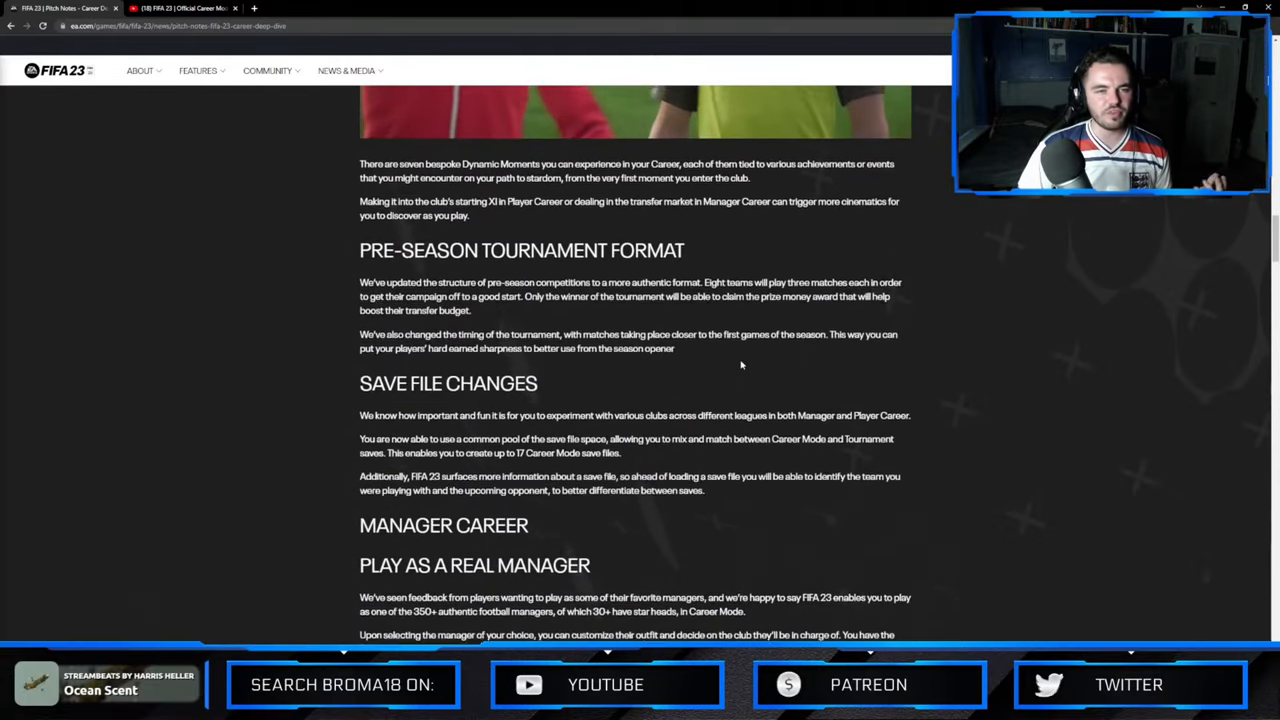
scroll("down", 3)
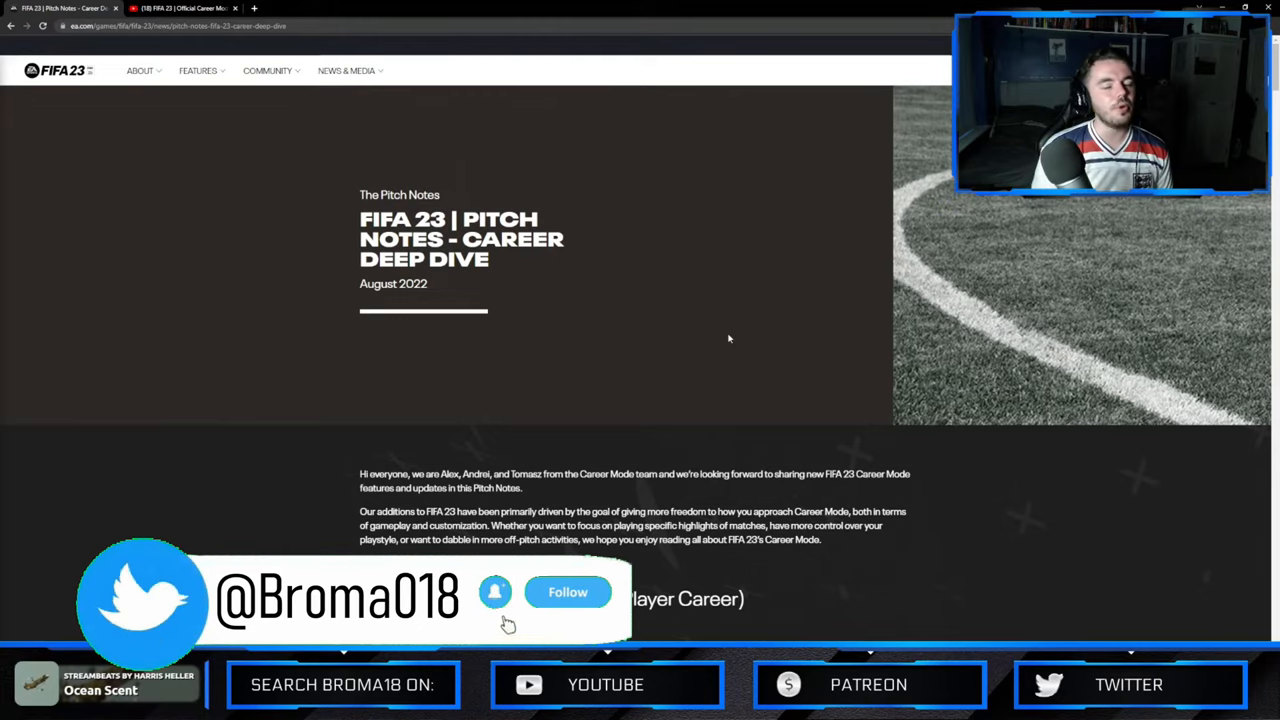
left_click(568, 592)
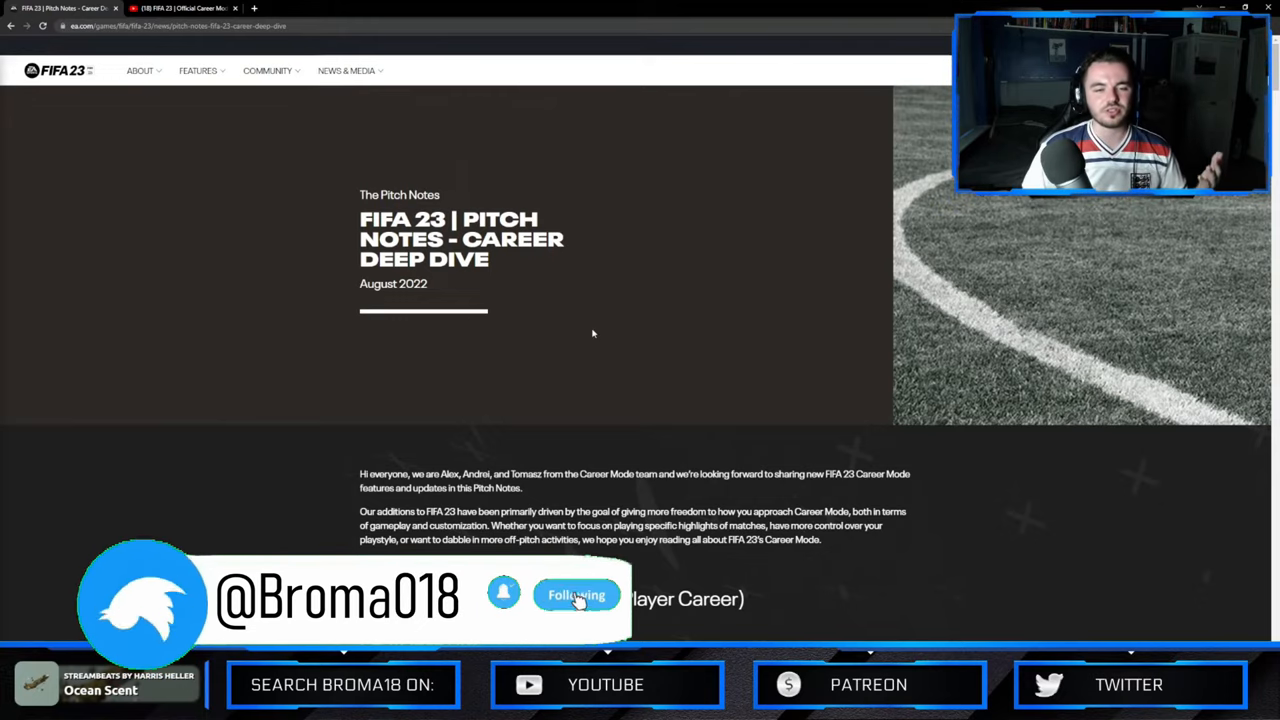
scroll("down", 3)
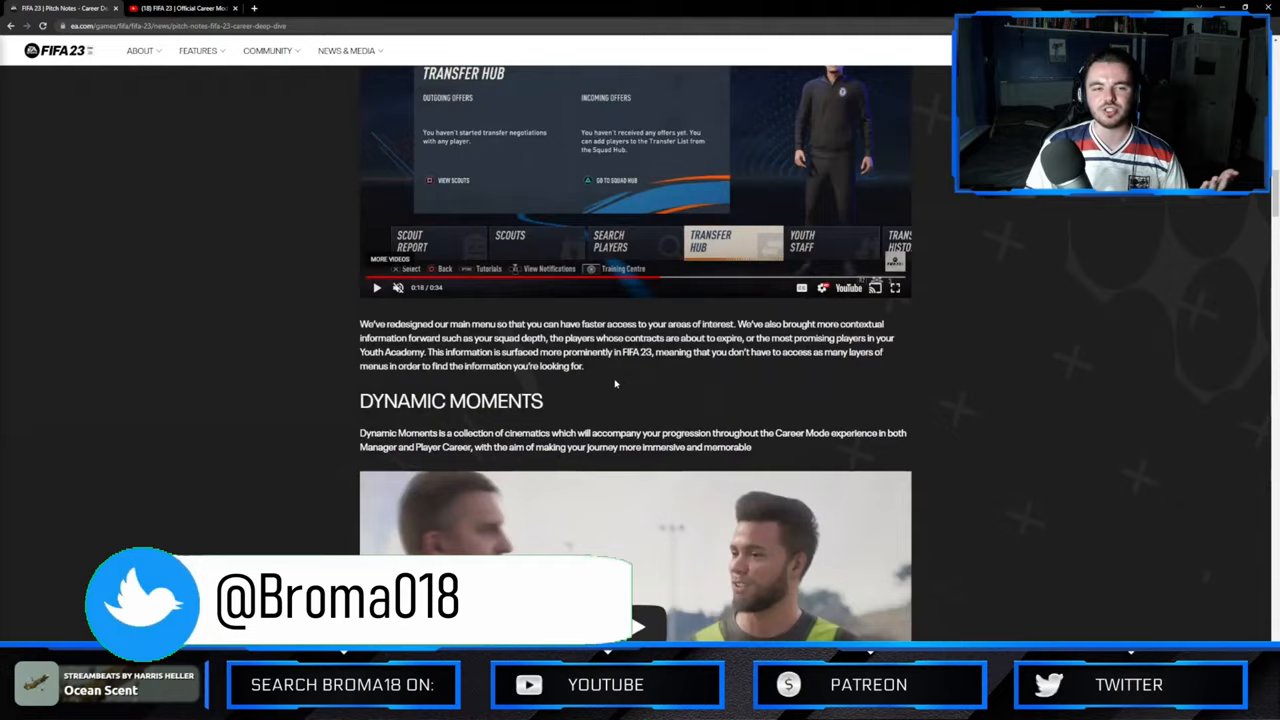
scroll("down", 3)
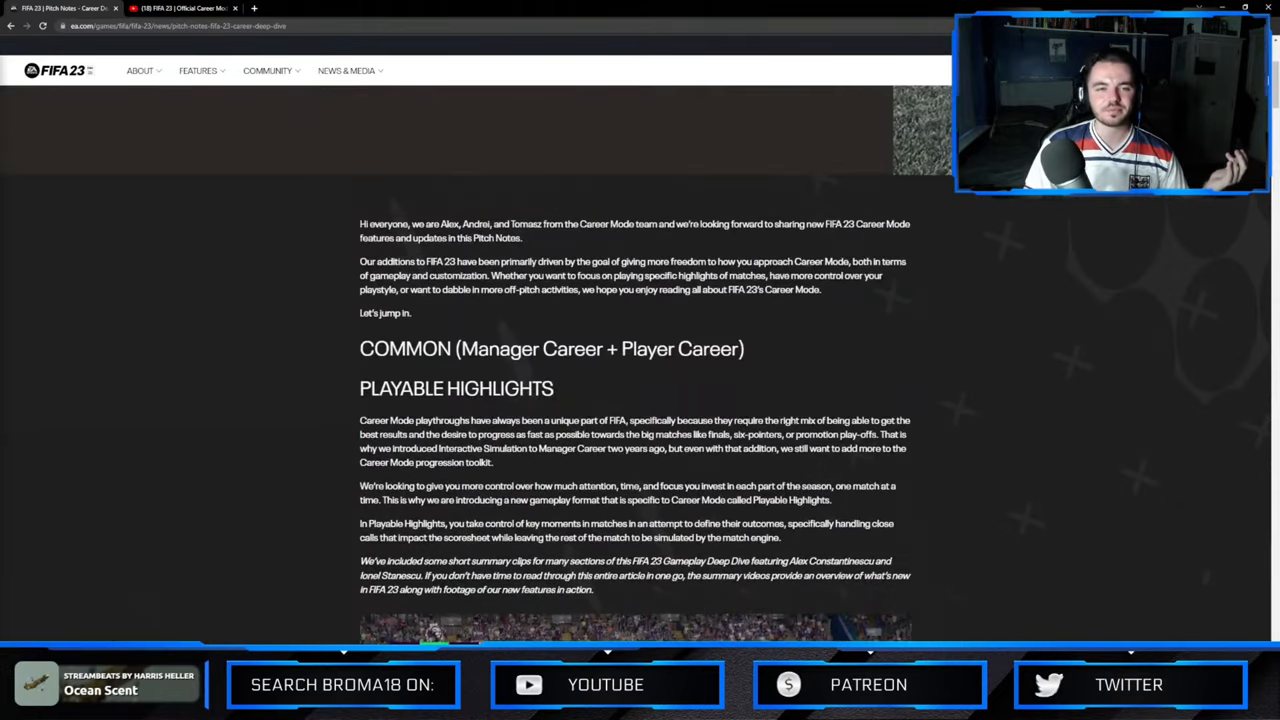
scroll("up", 3)
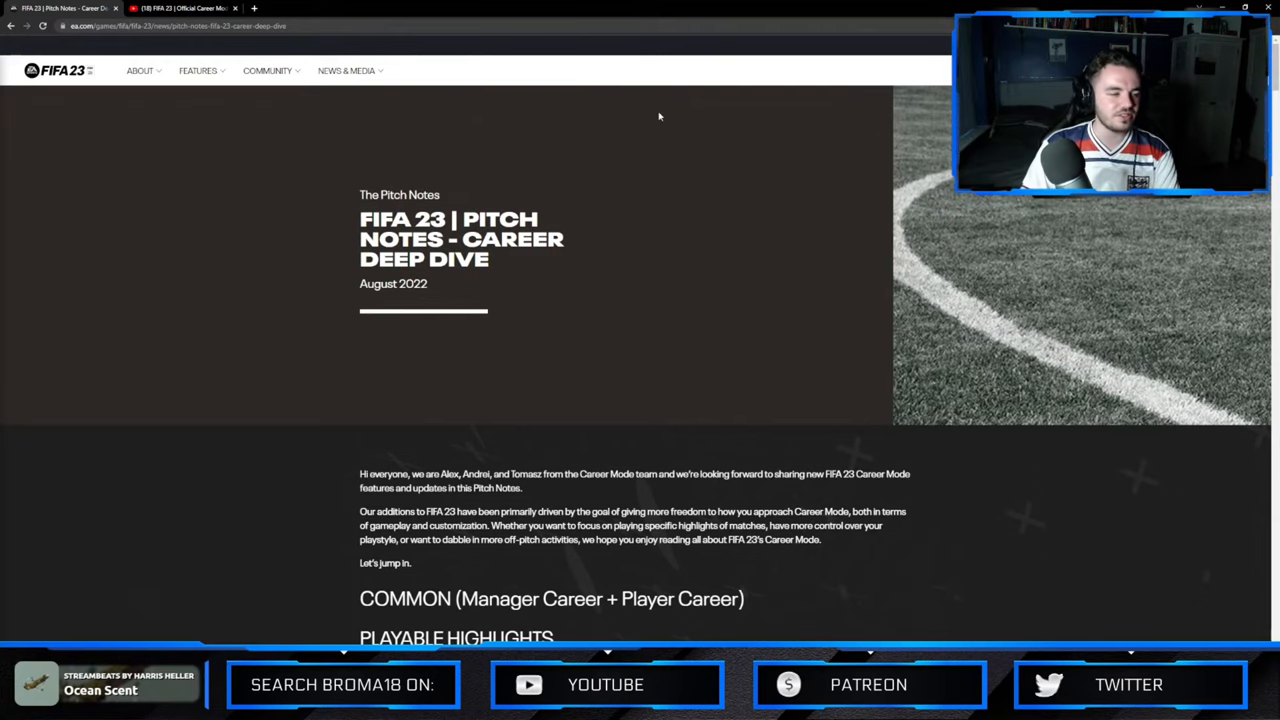
Scroll slightly below the introduction to show the Common section's Playable Highlights.
scroll("down", 3)
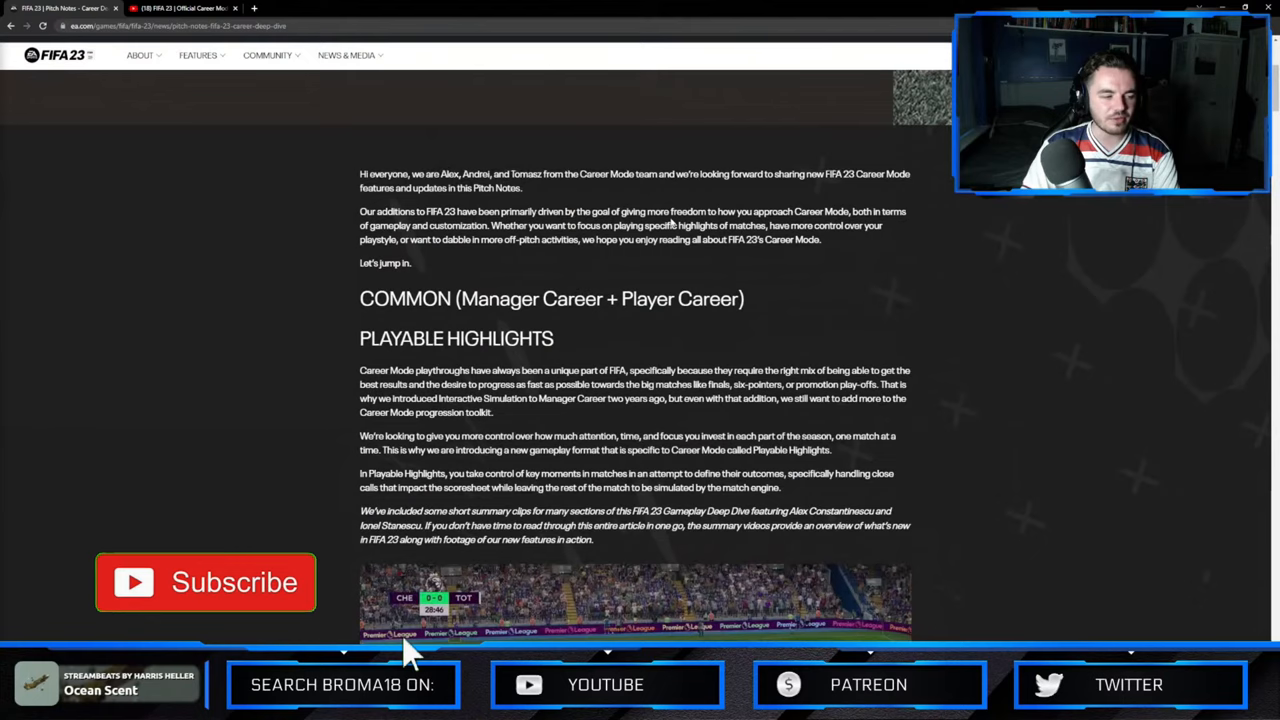
left_click(204, 584)
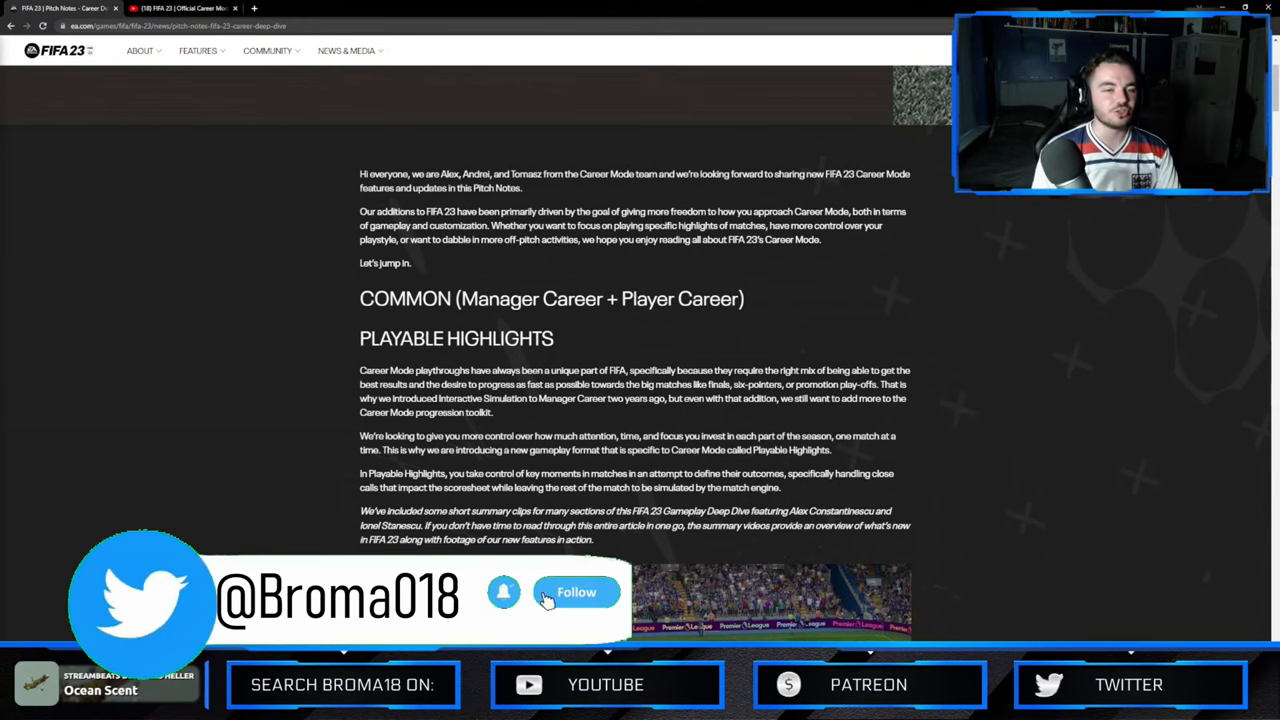
left_click(576, 592)
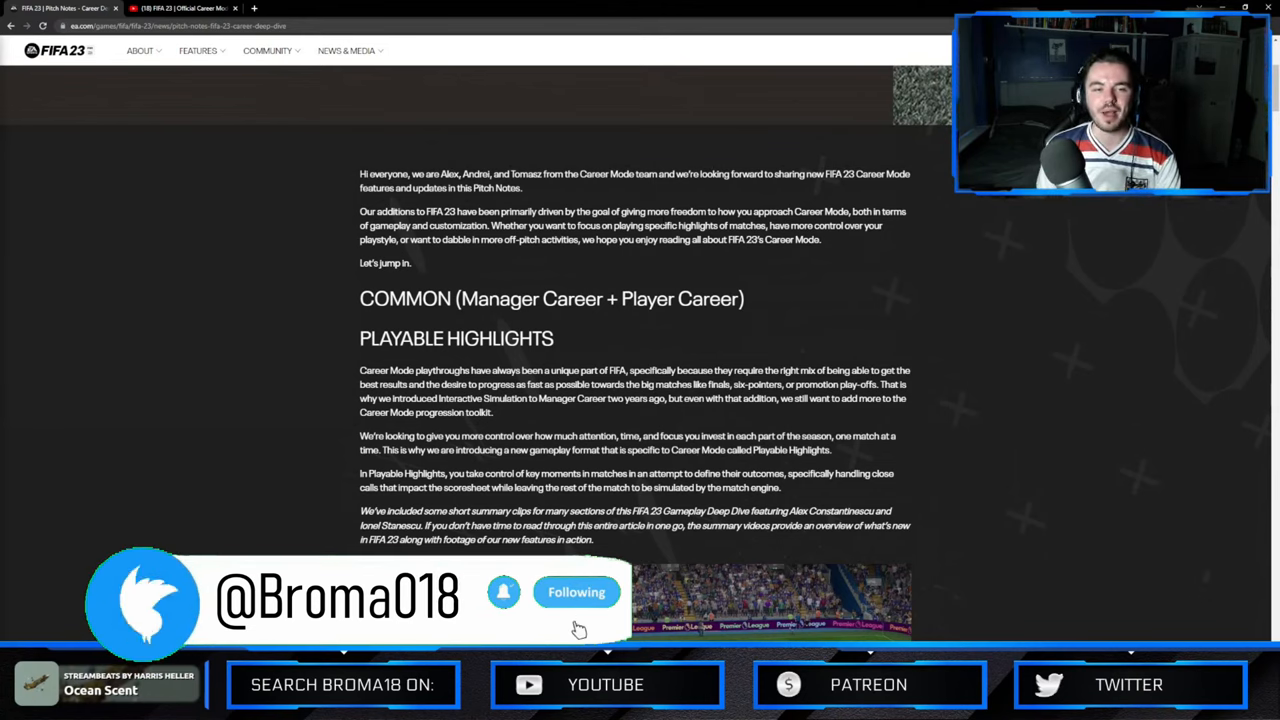